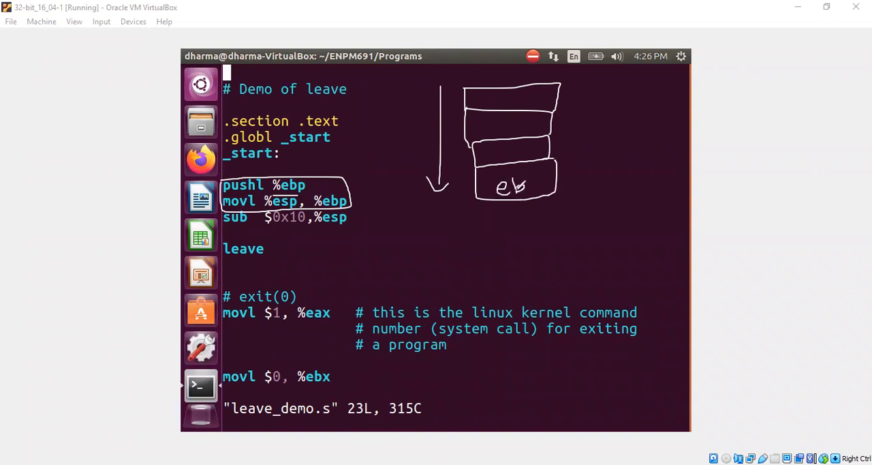
# At the _start breakpoint, print ESP (0xbffff0a0) and EBP (0x0) in hex
pyautogui.moveTo(443, 194); pyautogui.dragTo(484, 184)
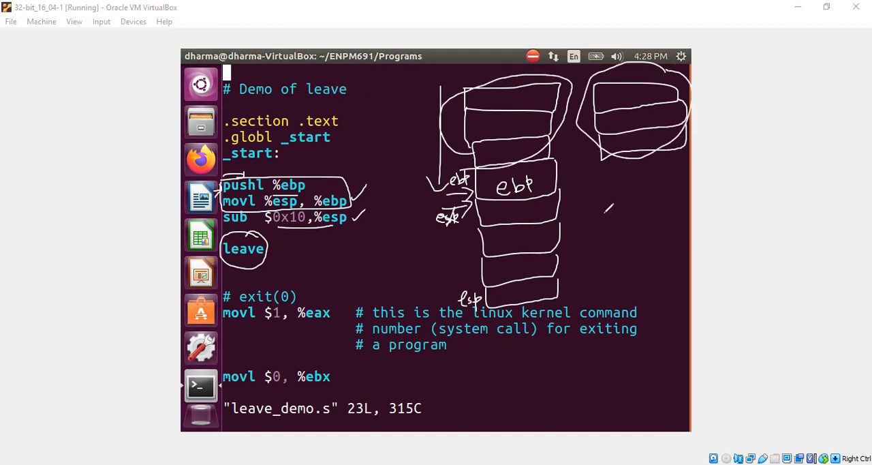
pyautogui.moveTo(593, 197); pyautogui.dragTo(597, 147)
pyautogui.write('b *')
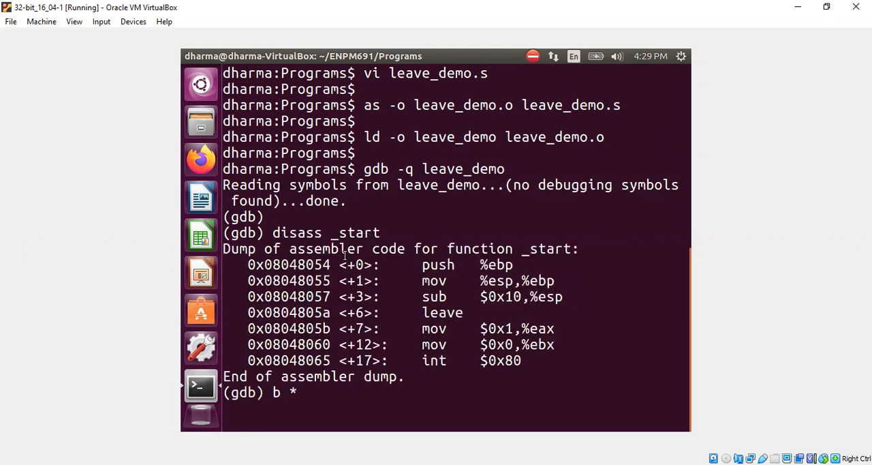
pyautogui.rightClick(306, 264)
pyautogui.write('print /x')
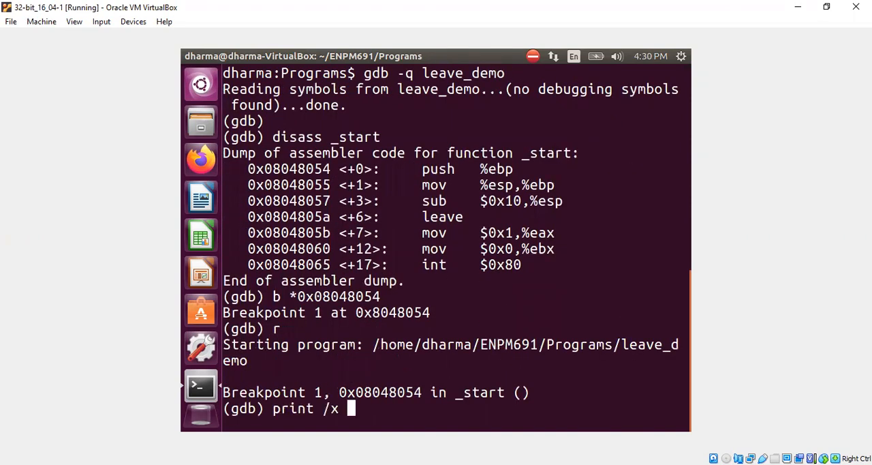
pyautogui.write('$esp')
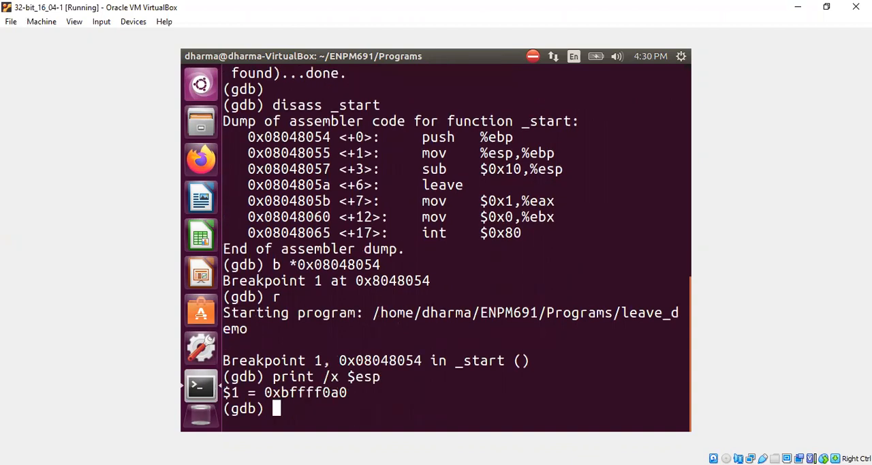
pyautogui.write('print /x $ebp')
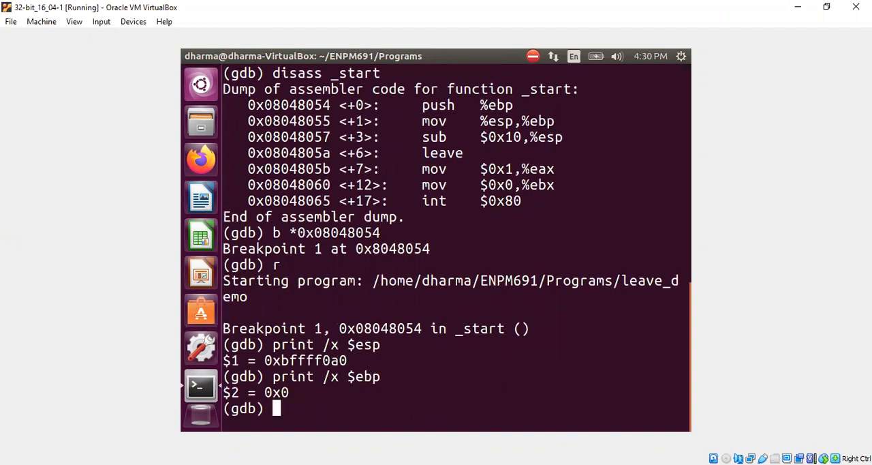
pyautogui.write('s')
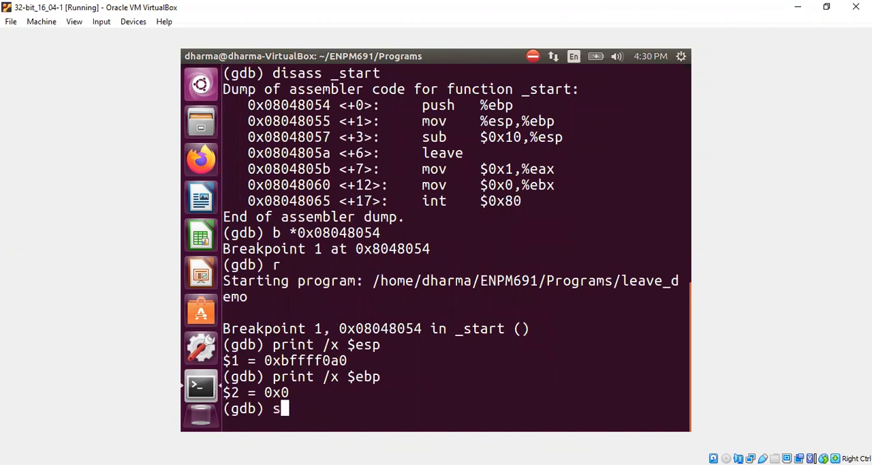
# Step past push %ebp and show ESP at 0xbffff09c holding 0
pyautogui.write('i')
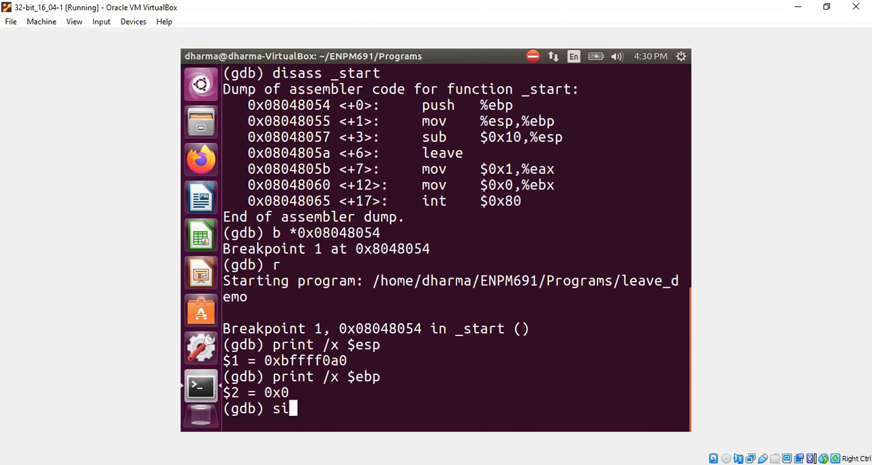
pyautogui.press('Return')
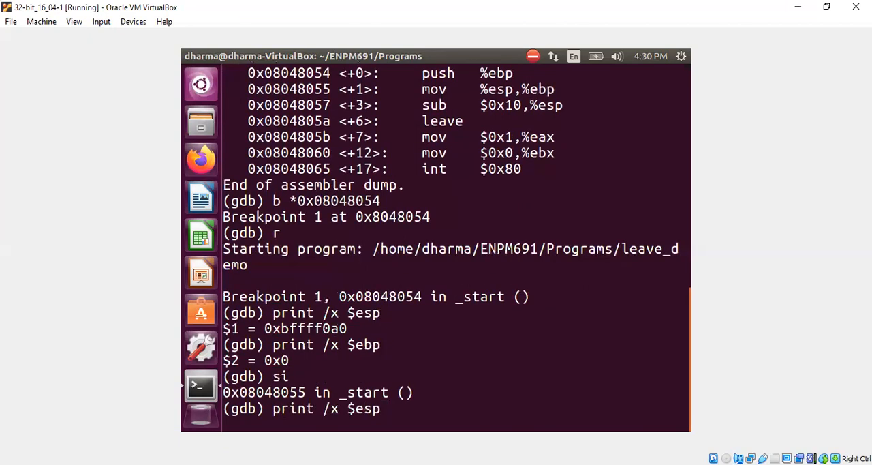
pyautogui.press('Return')
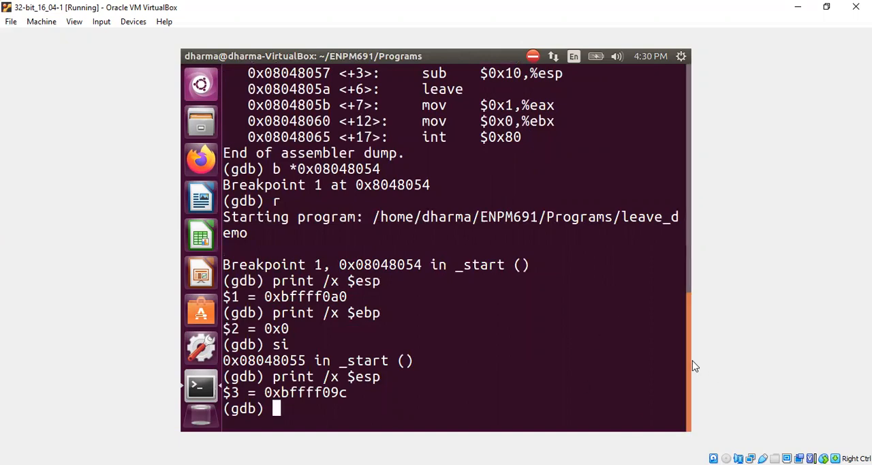
pyautogui.write('x/1xw $esp')
pyautogui.write('print /x $ebp')
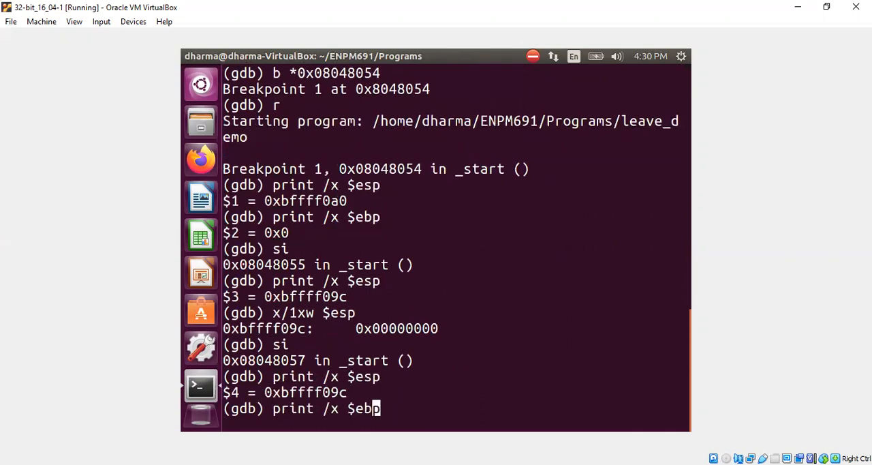
# Step past mov showing EBP 0xbffff09c, with sub $0x10,%esp as the next instruction
pyautogui.press('Return')
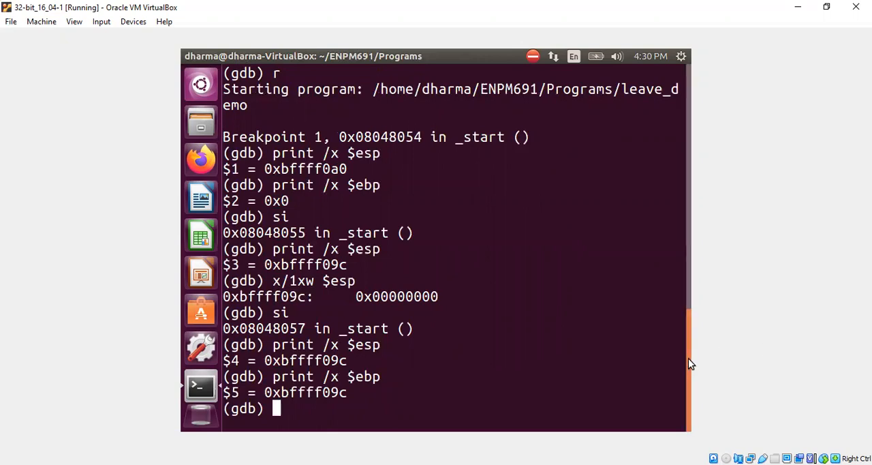
pyautogui.write('x/i $eip')
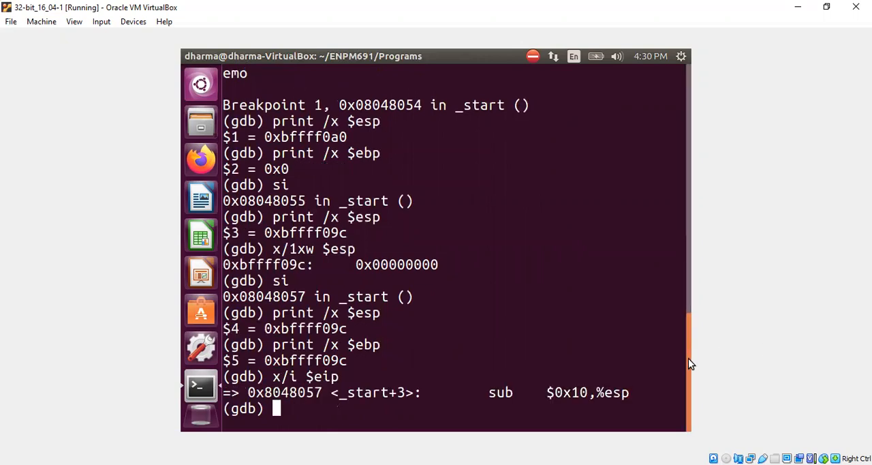
pyautogui.moveTo(595, 294)
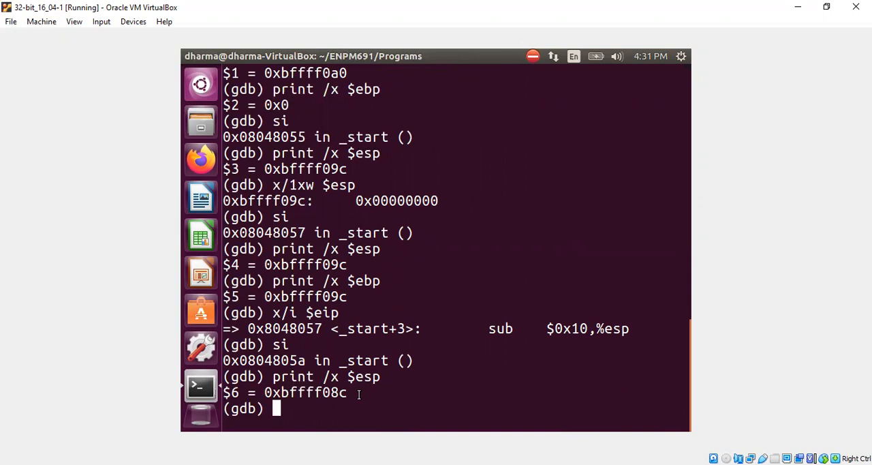
# Print 0x9c - 0x8c as 0x10 and list the next two instructions, leave first
pyautogui.write('print /x')
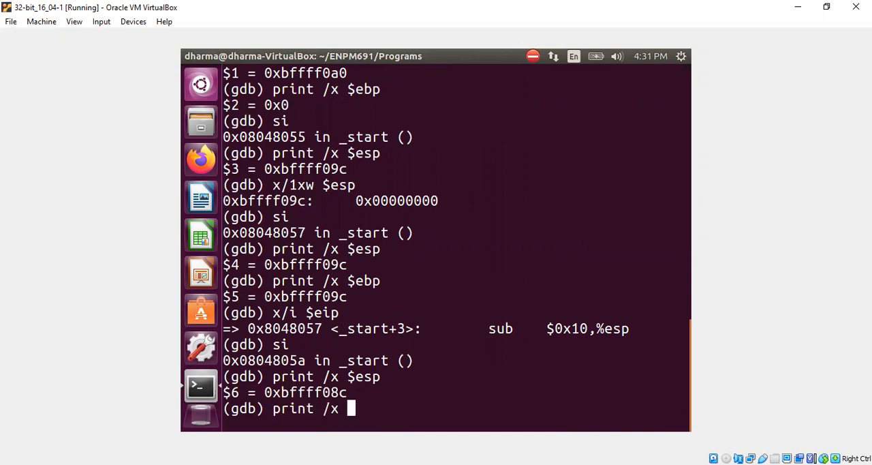
pyautogui.write('9c - 0x8c')
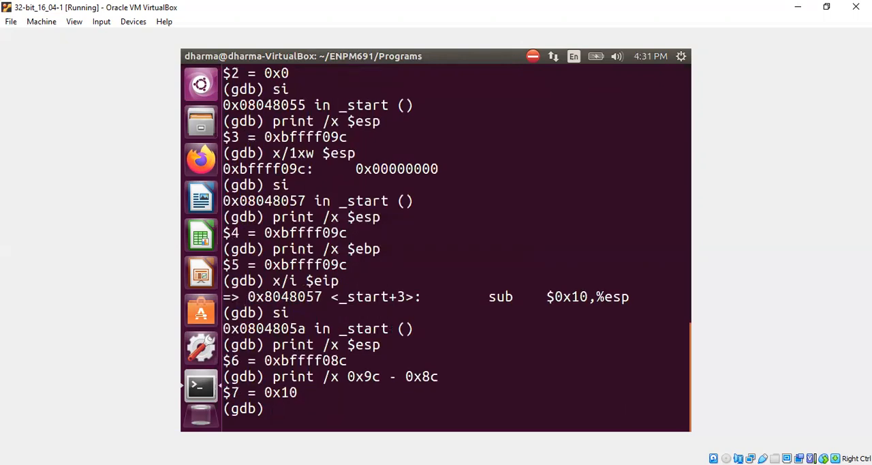
pyautogui.write('x/2i $eip')
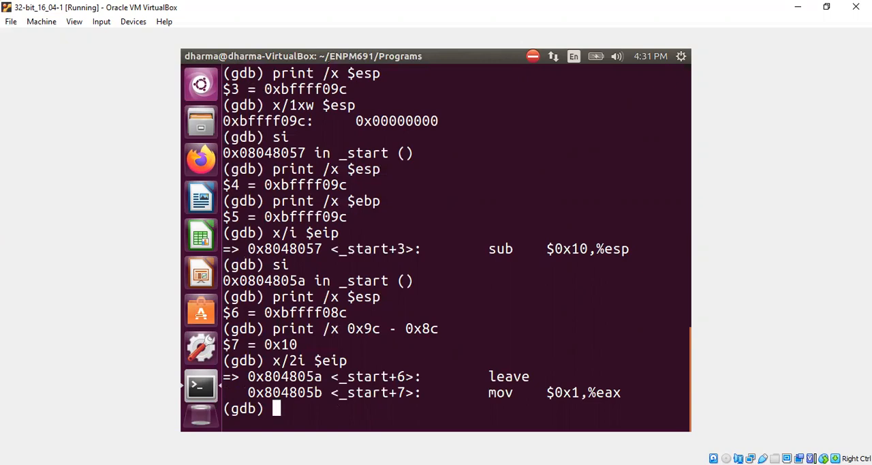
pyautogui.moveTo(602, 316)
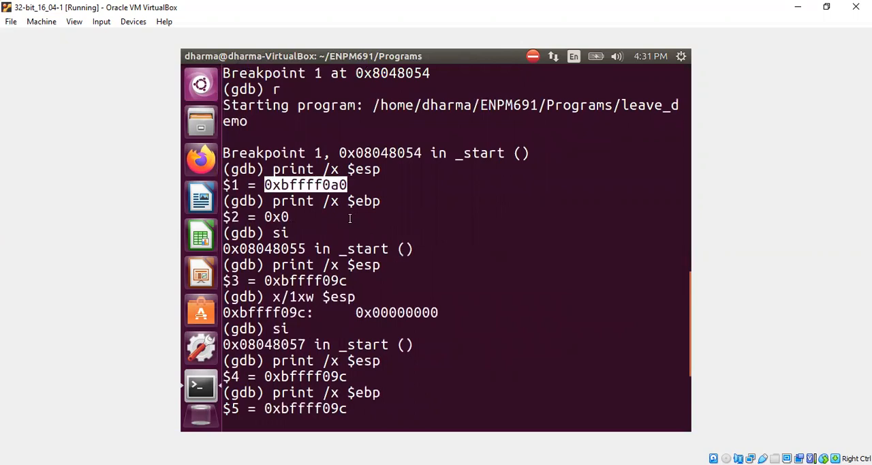
pyautogui.moveTo(635, 319)
pyautogui.write('x/2i $eip')
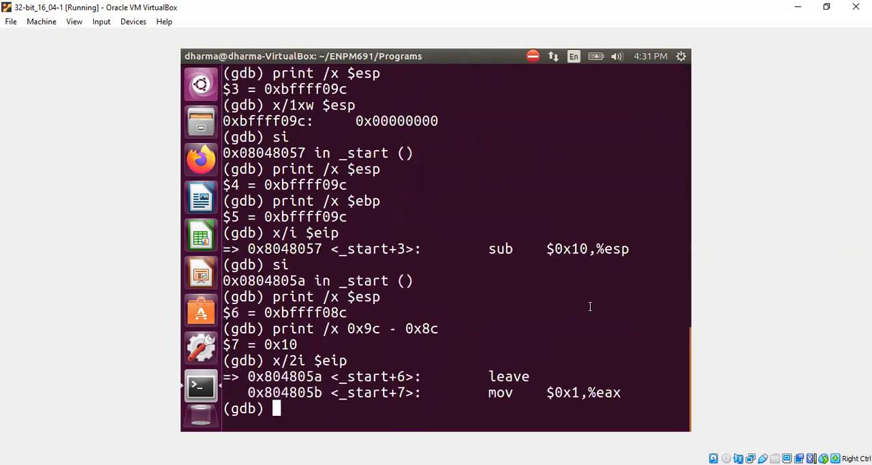
pyautogui.write('si')
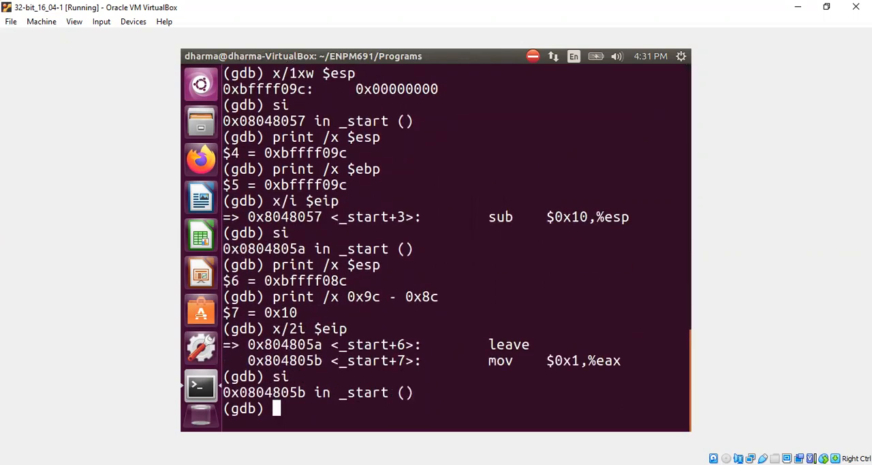
# After leave, print ESP showing it restored to 0xbffff0a0
pyautogui.write('print /x $esp')
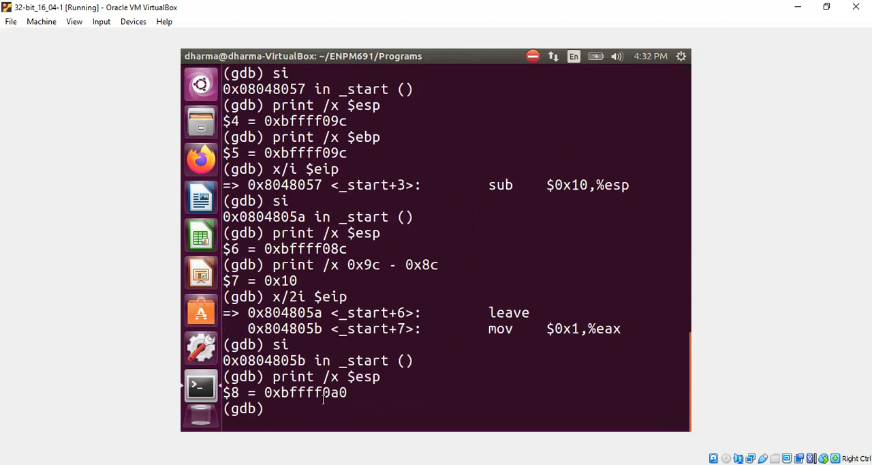
pyautogui.write('print /x $esp')
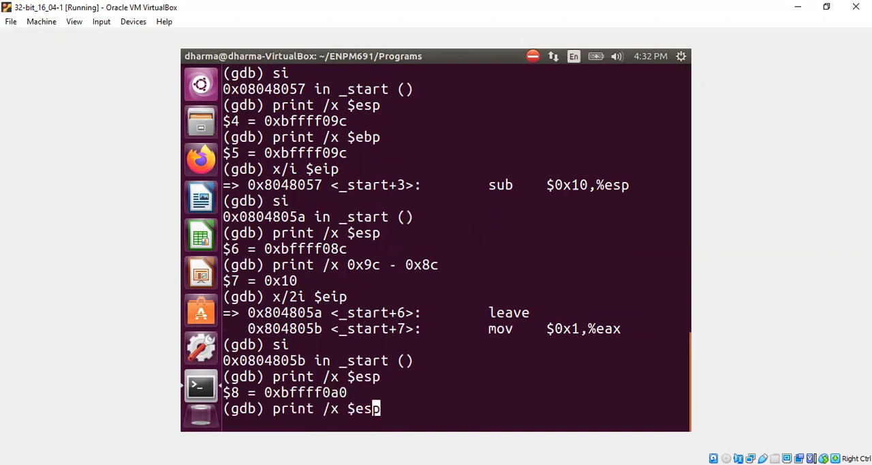
pyautogui.press('Return')
pyautogui.write('movl')
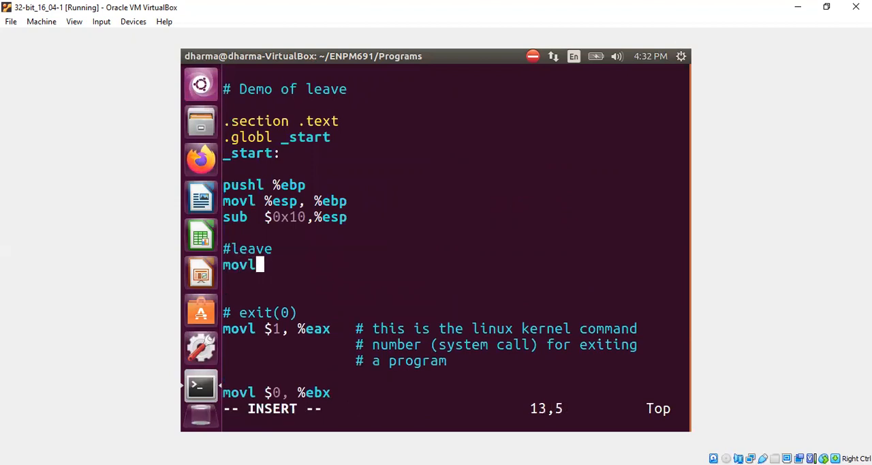
# Replace leave with movl %ebp, %esp and begin a pop % line below it
pyautogui.write('%ebp,')
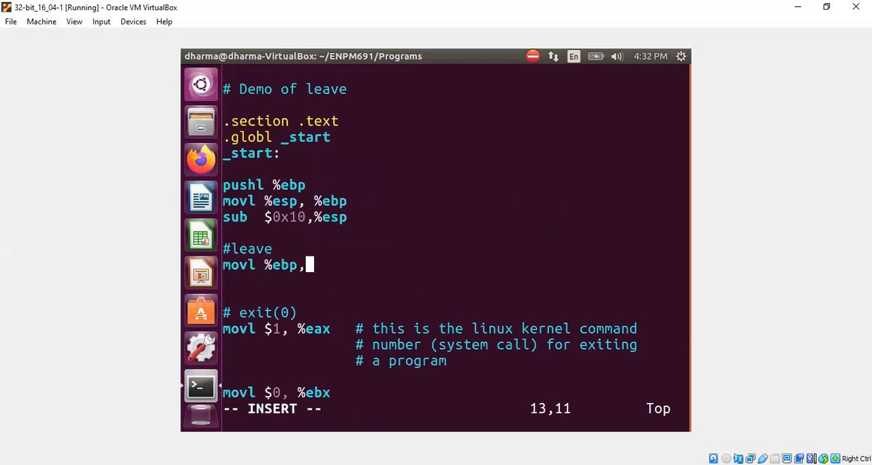
pyautogui.write('%esp')
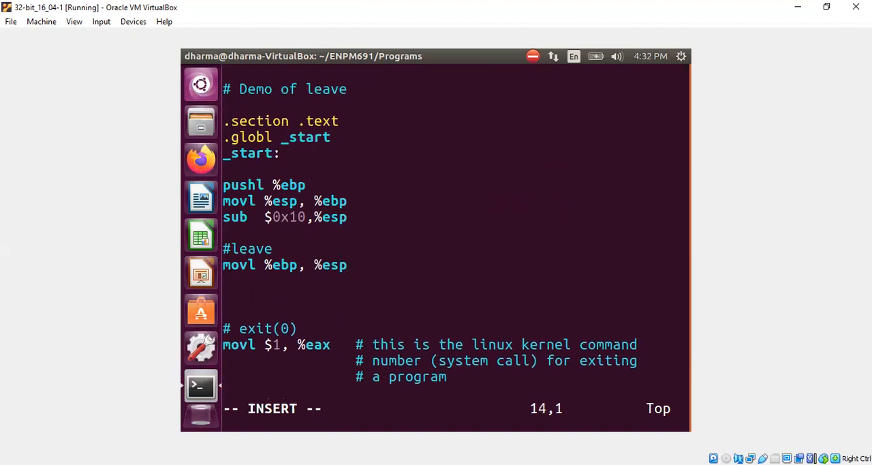
pyautogui.write('pop %')
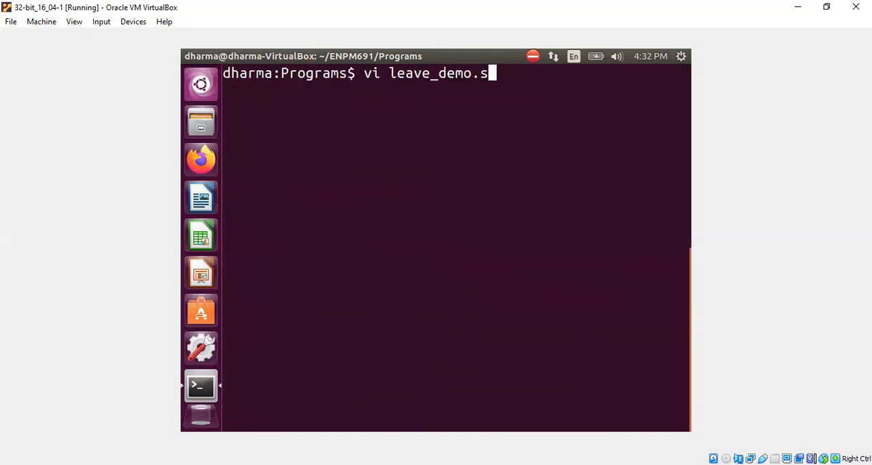
# Link leave_demo.o into leave_demo with ld and start a quiet gdb launch on it
pyautogui.write('clear')
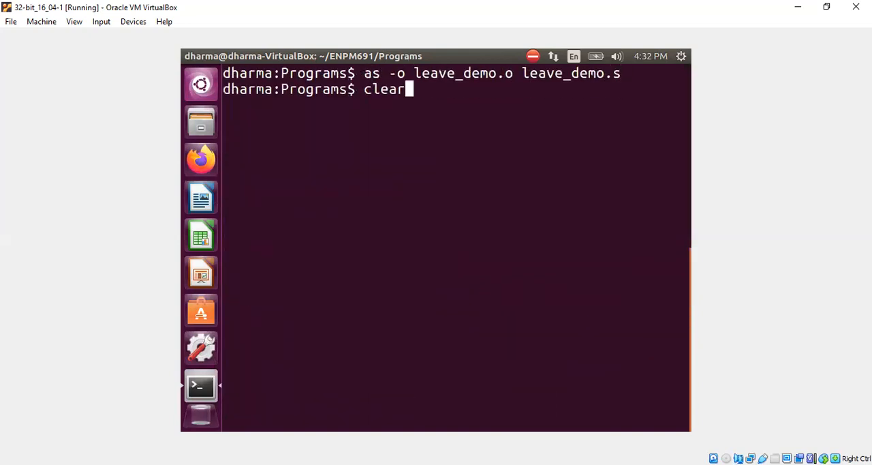
pyautogui.write('ld -o leave_demo leave_demo.o')
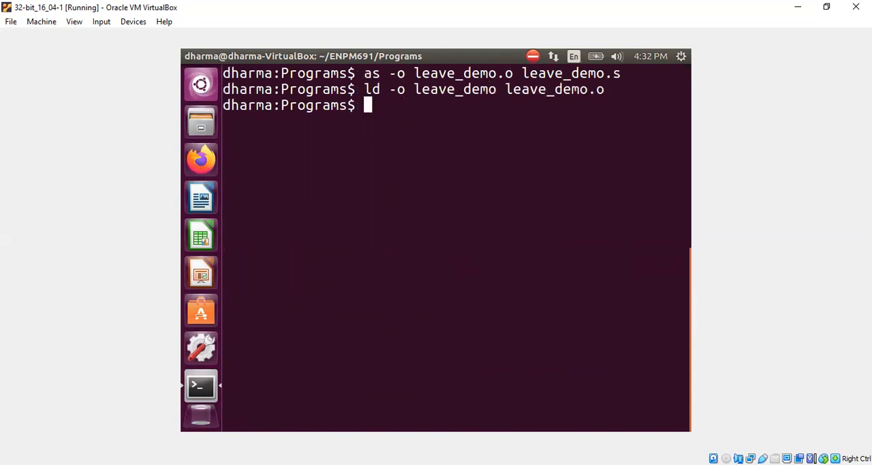
pyautogui.write('gdb -q lea')
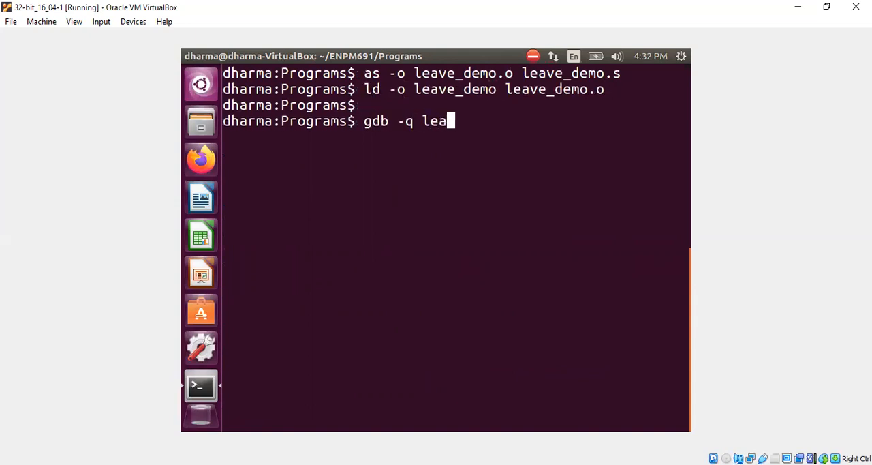
# Disassemble _start and set a breakpoint at its first instruction, 0x08048054
pyautogui.write('disass _start')
pyautogui.write('b')
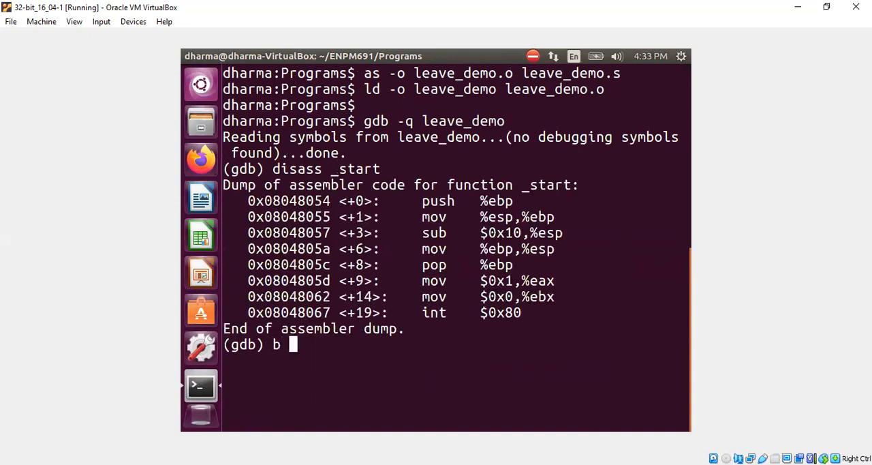
pyautogui.rightClick(288, 201)
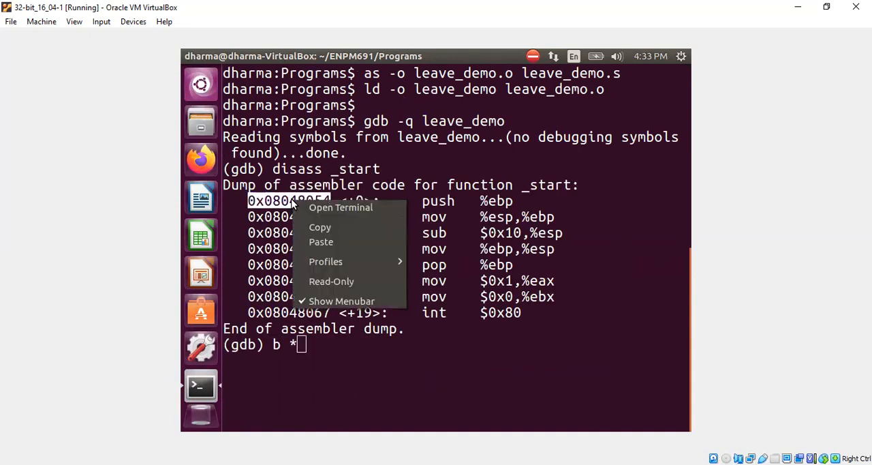
pyautogui.rightClick(402, 272)
pyautogui.write('print /x')
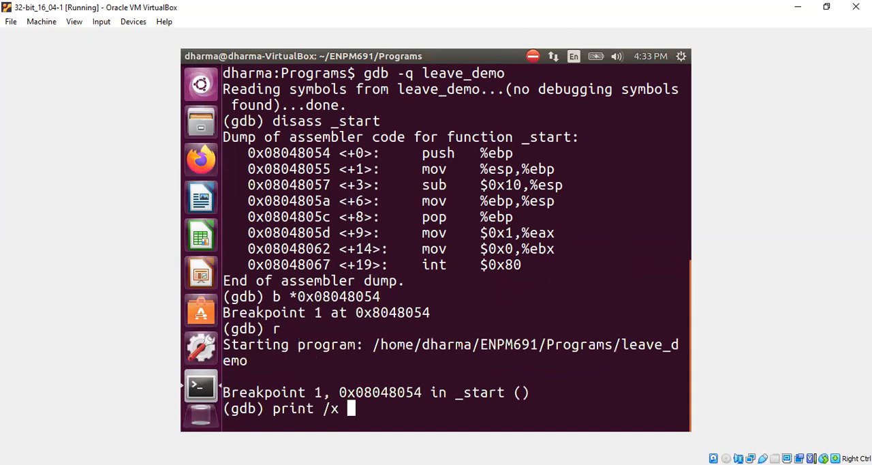
# Print the starting EBP (0x0) and ESP (0xbffff0a0) in hex
pyautogui.write('$ebp')
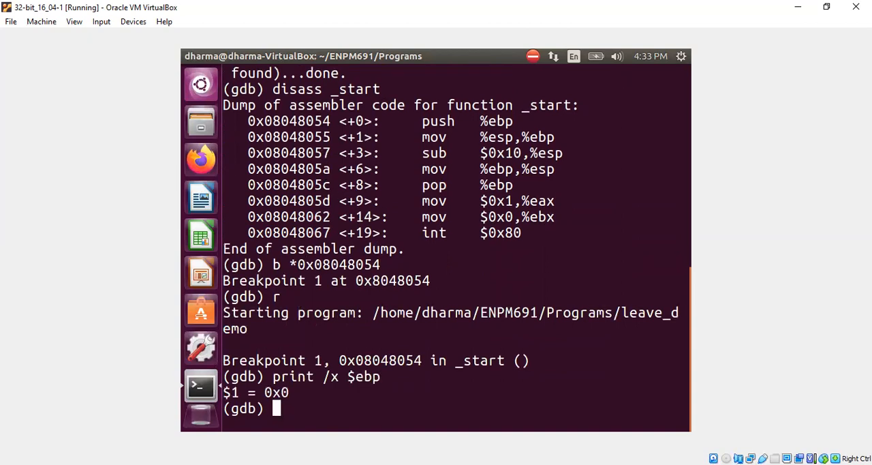
pyautogui.write('print /x $esp')
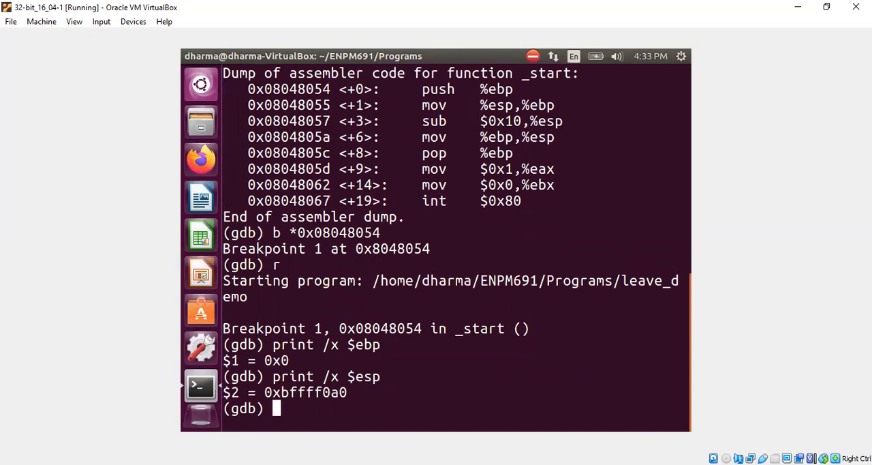
pyautogui.write('s')
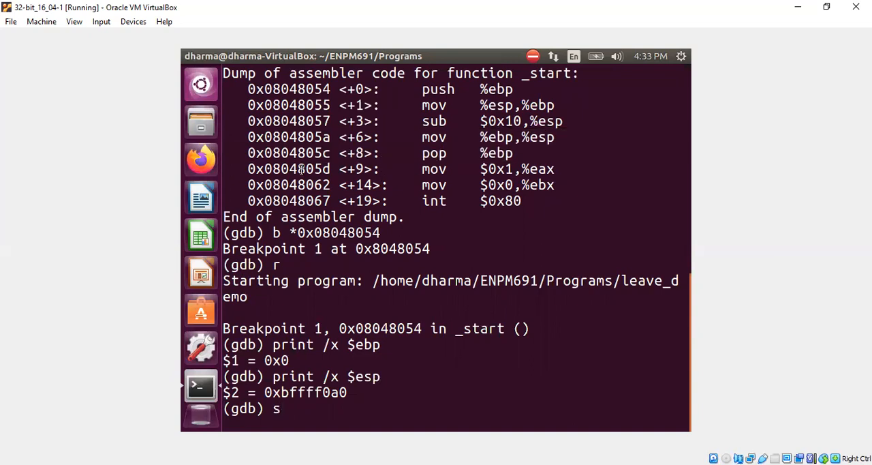
# Step past push and mov, showing ESP and EBP both at 0xbffff09c
pyautogui.write('si')
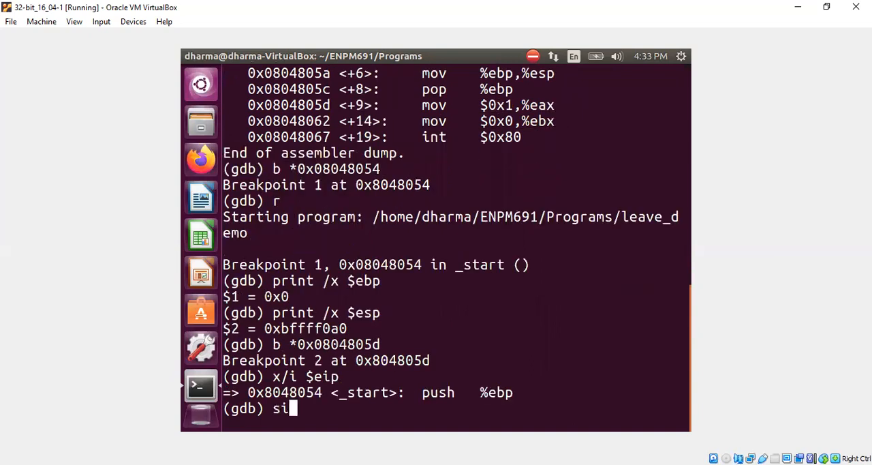
pyautogui.press('Return')
pyautogui.write('print')
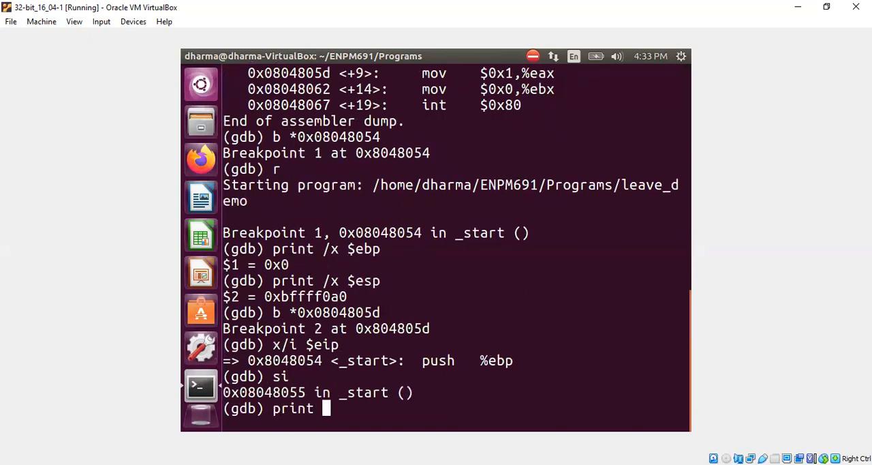
pyautogui.write('/x $esp')
pyautogui.write('x/i $ei')
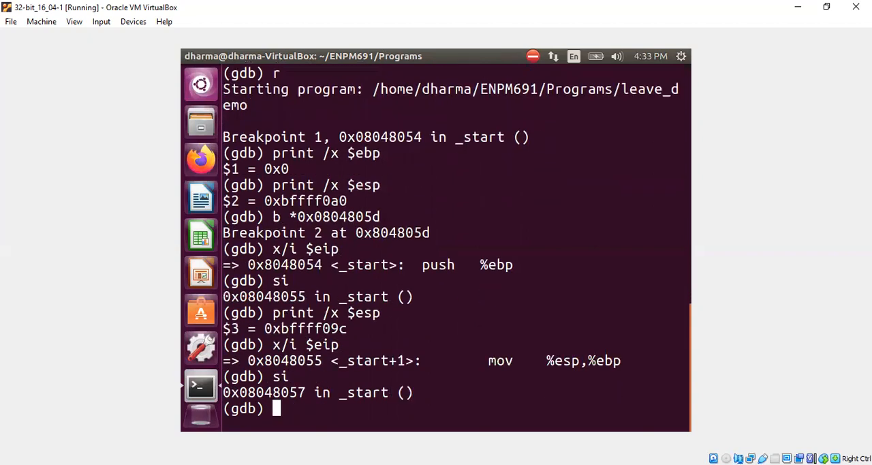
pyautogui.write('pint')
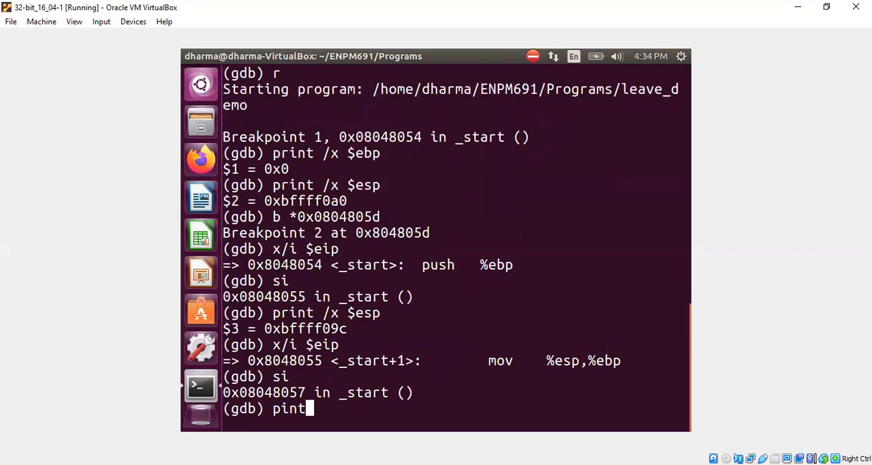
pyautogui.write('rint /x $ebp')
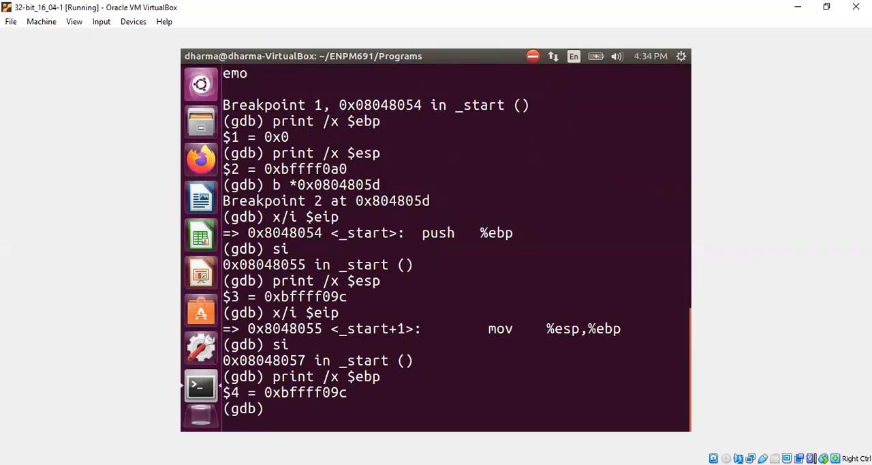
# Step past sub $0x10,%esp and show ESP at 0xbffff08c
pyautogui.write('si')
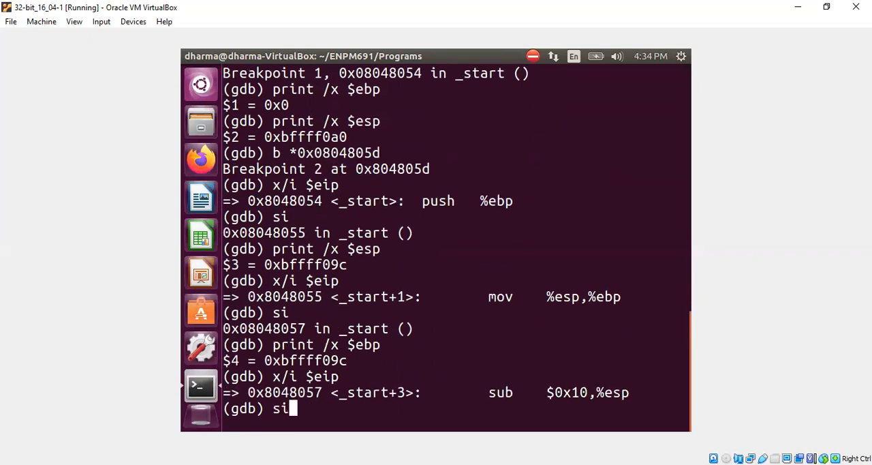
pyautogui.press('Return')
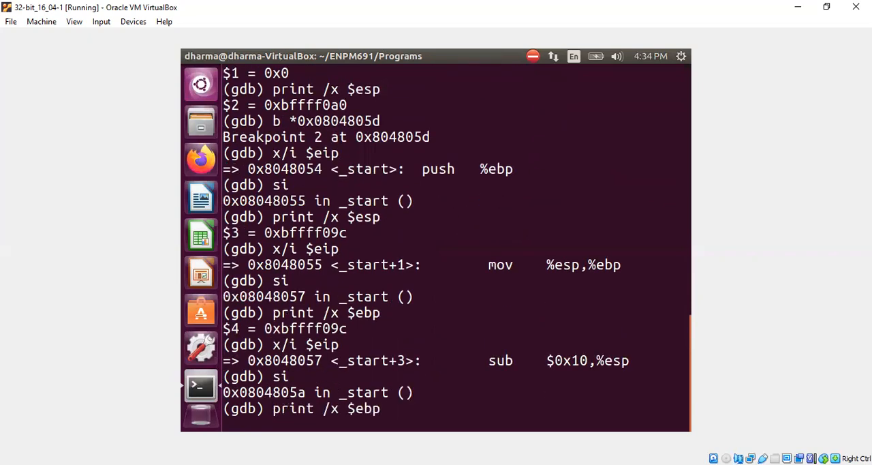
pyautogui.press('Return')
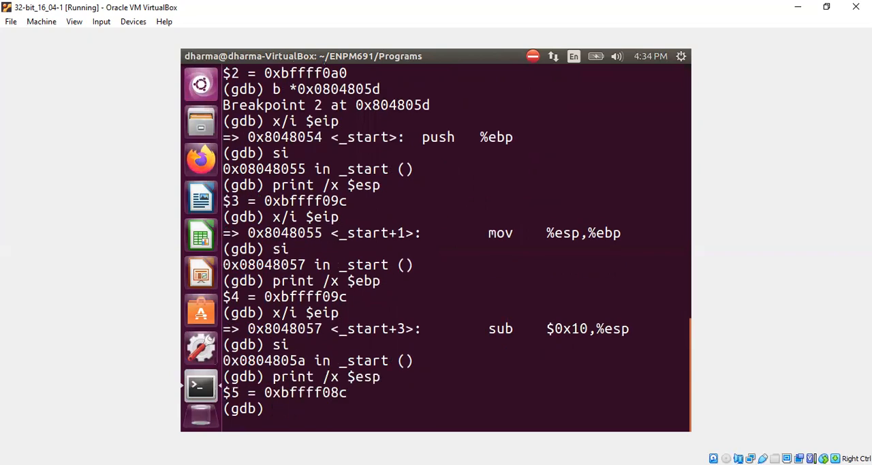
pyautogui.write('x')
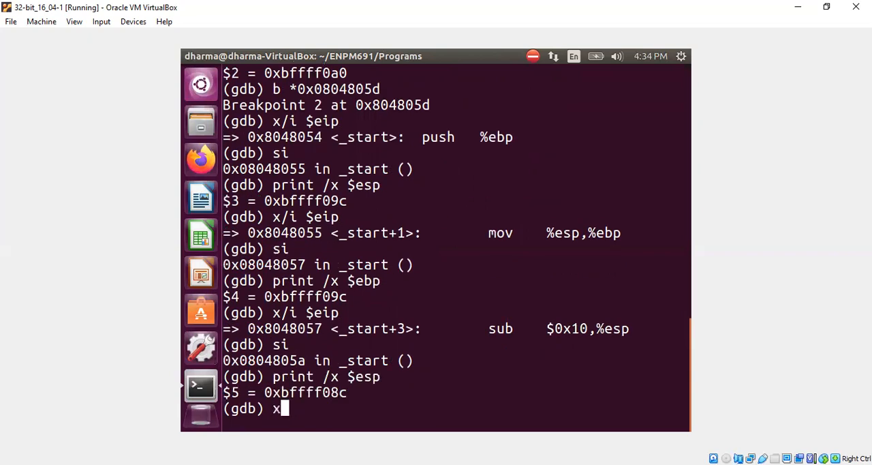
# List the next two instructions, then execute mov %ebp,%esp so ESP reads 0xbffff09c like EBP
pyautogui.write('/2i $ei')
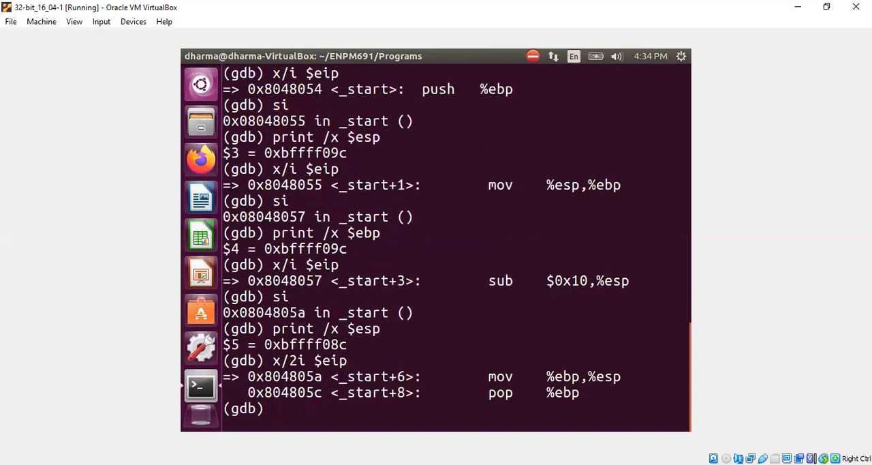
pyautogui.write('print /x $ebp')
pyautogui.write('si')
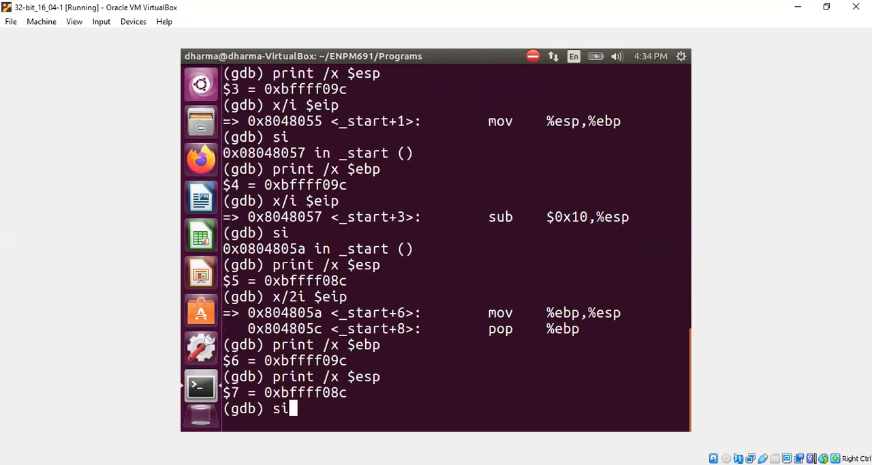
pyautogui.press('Return')
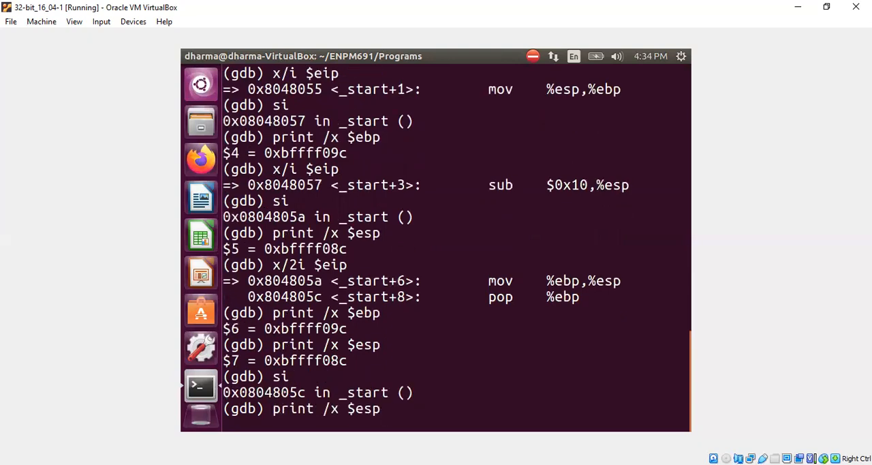
pyautogui.press('Return')
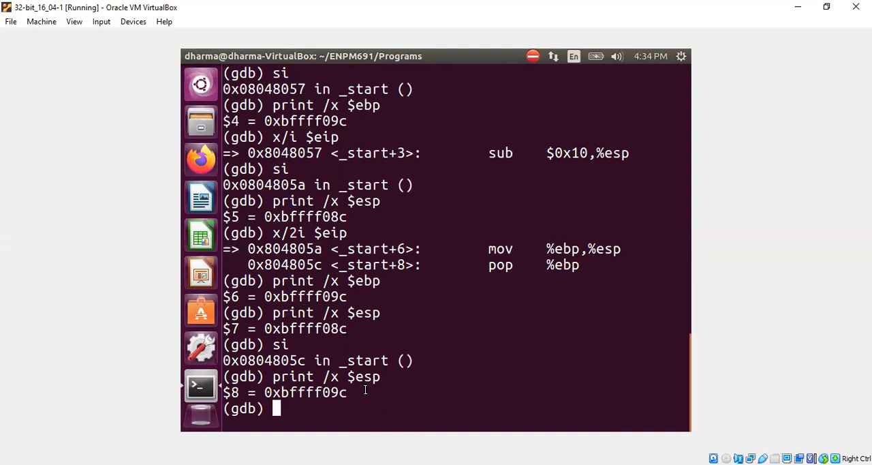
# Examine the word at ESP, step through pop %ebp to breakpoint 2, and print EBP 0x0 and ESP 0xbffff0a0
pyautogui.write('x/1xw $es')
pyautogui.write('si')
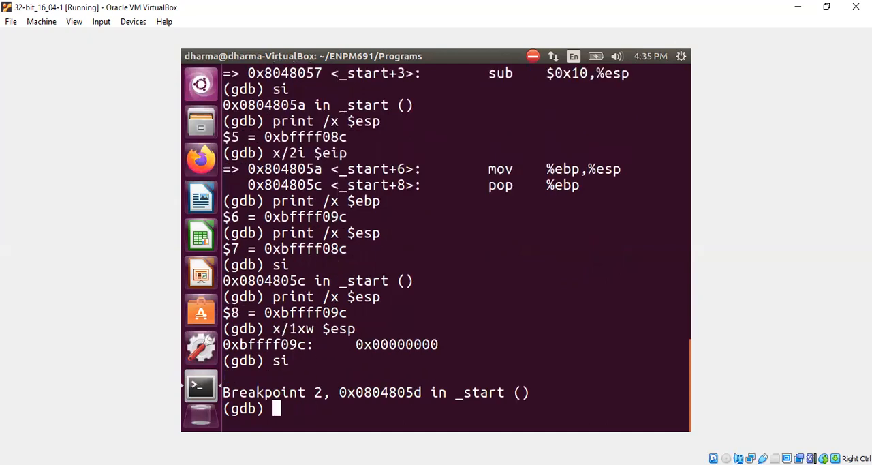
pyautogui.write('print /x $esp')
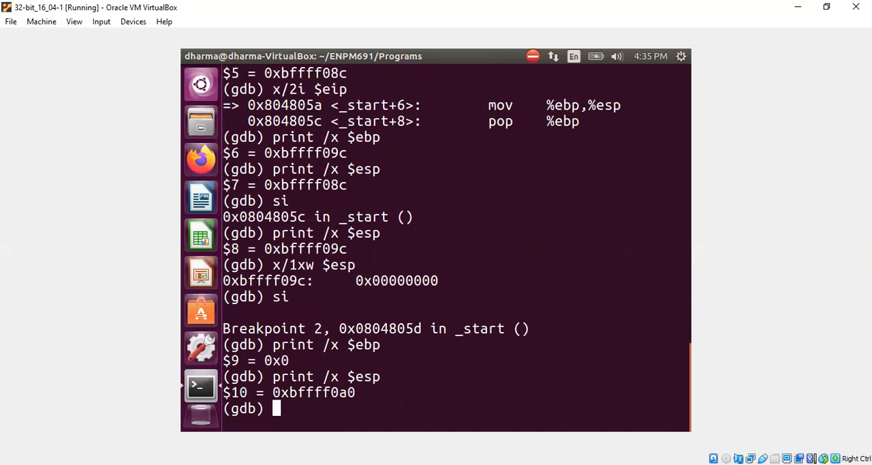